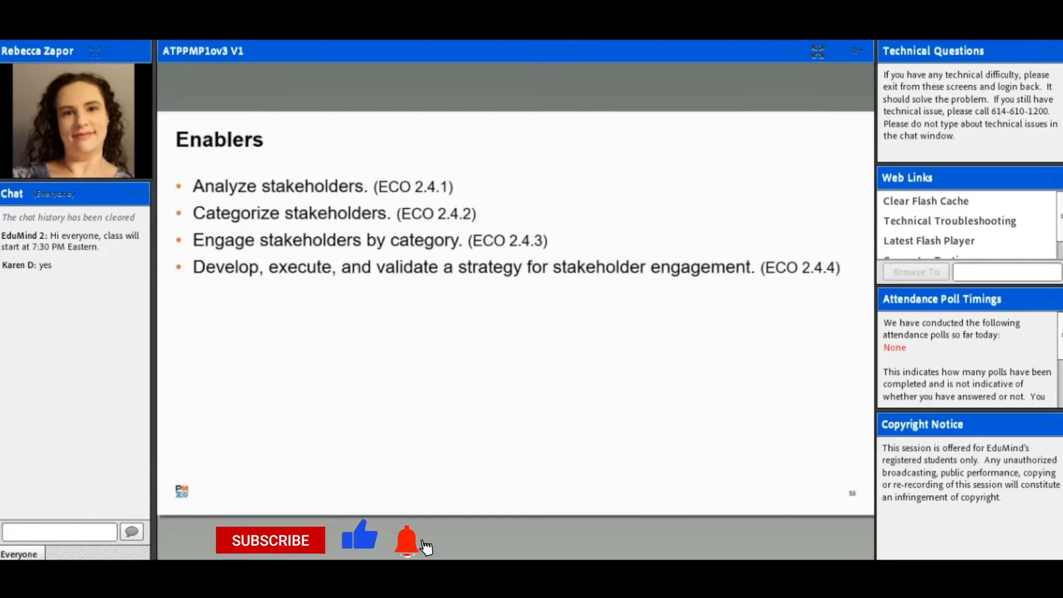
Step: Click the subscribe overlay on the webinar player while the Stakeholder Categories slide shows
click(270, 541)
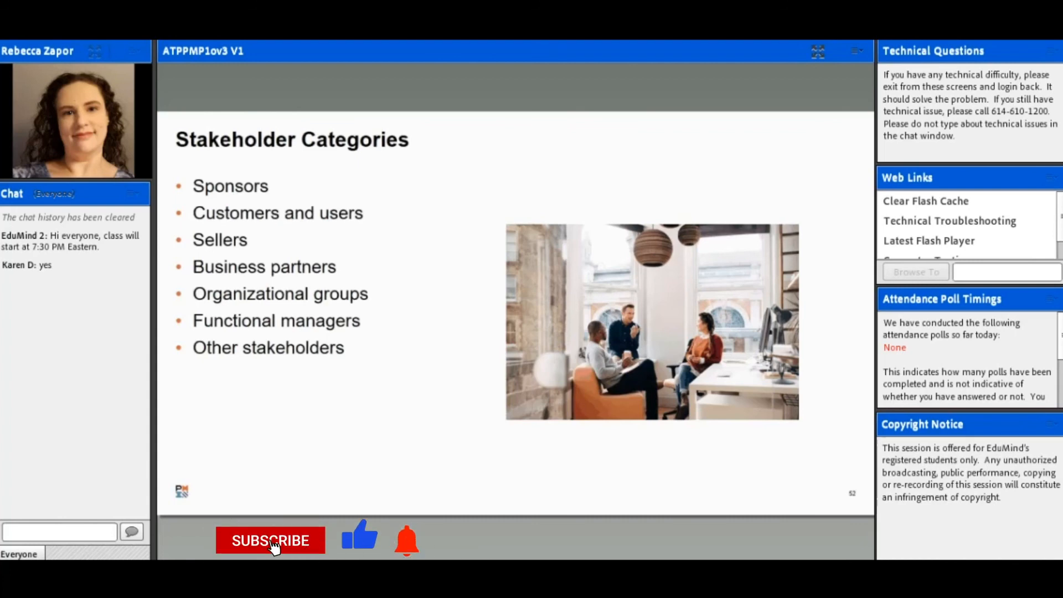
click(270, 541)
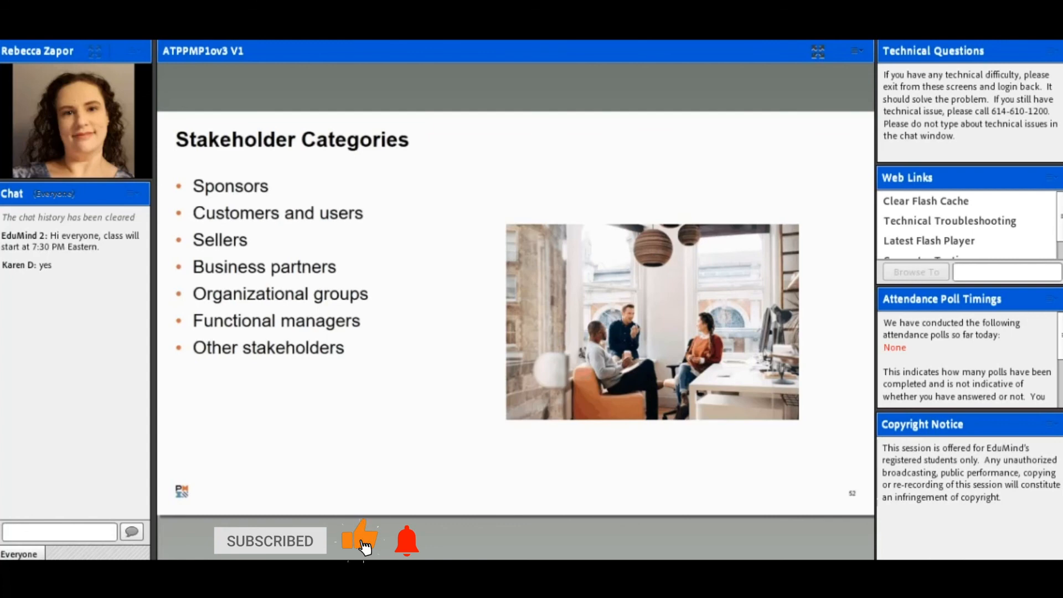